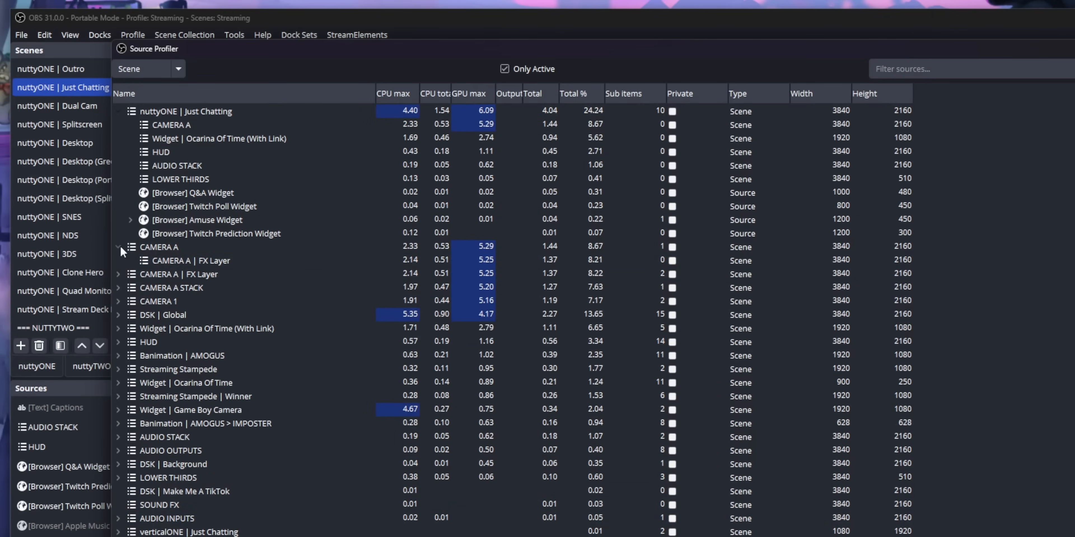
Step: Change the Source Profiler grouping mode, then raise Just Chatting's Composite Blur radius to about 80
click(144, 69)
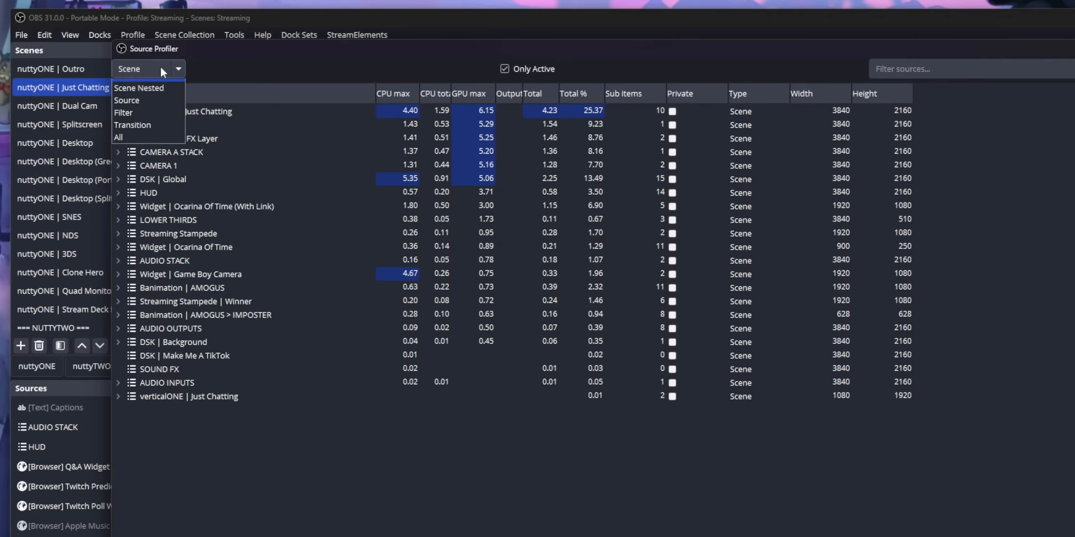
click(127, 100)
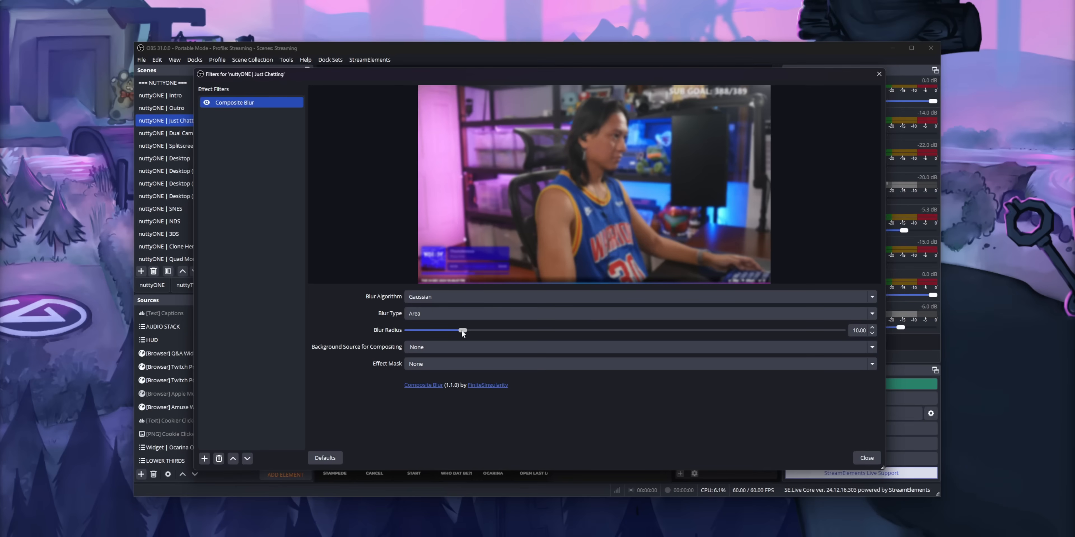
drag(463, 330, 842, 330)
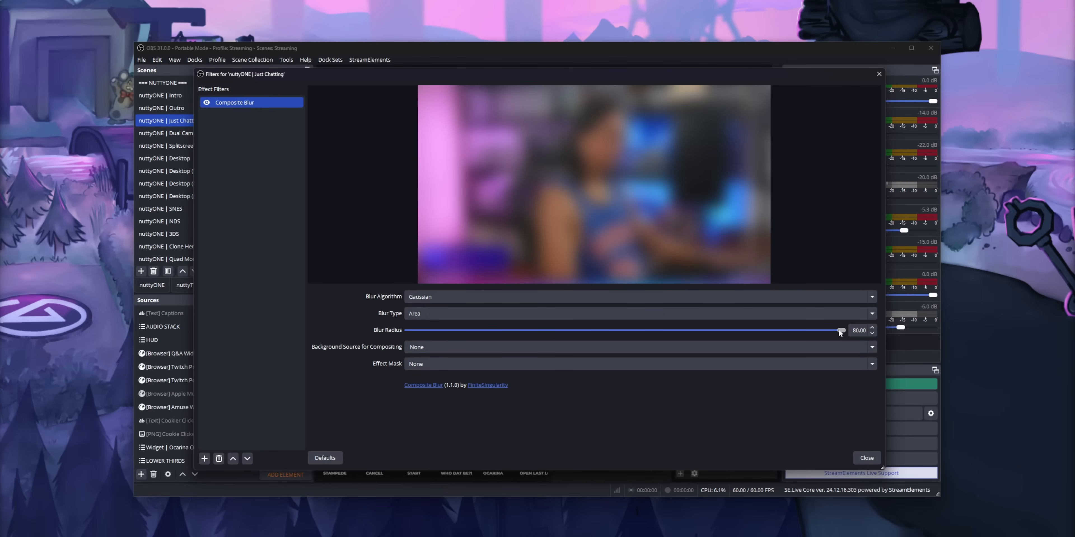
drag(839, 329, 826, 330)
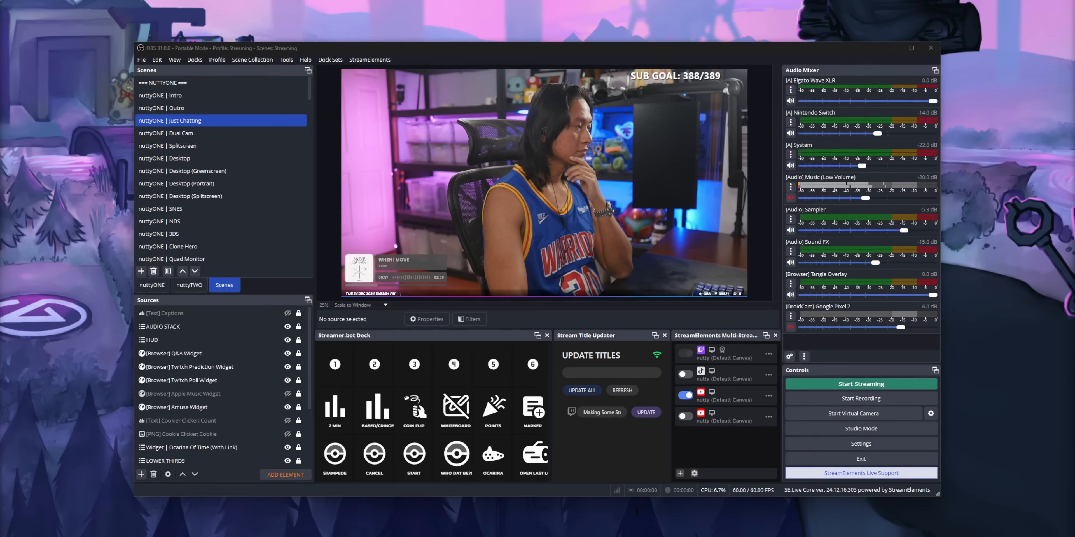
Step: Launch the Source Profiler from Tools and group its entries by scene
click(286, 60)
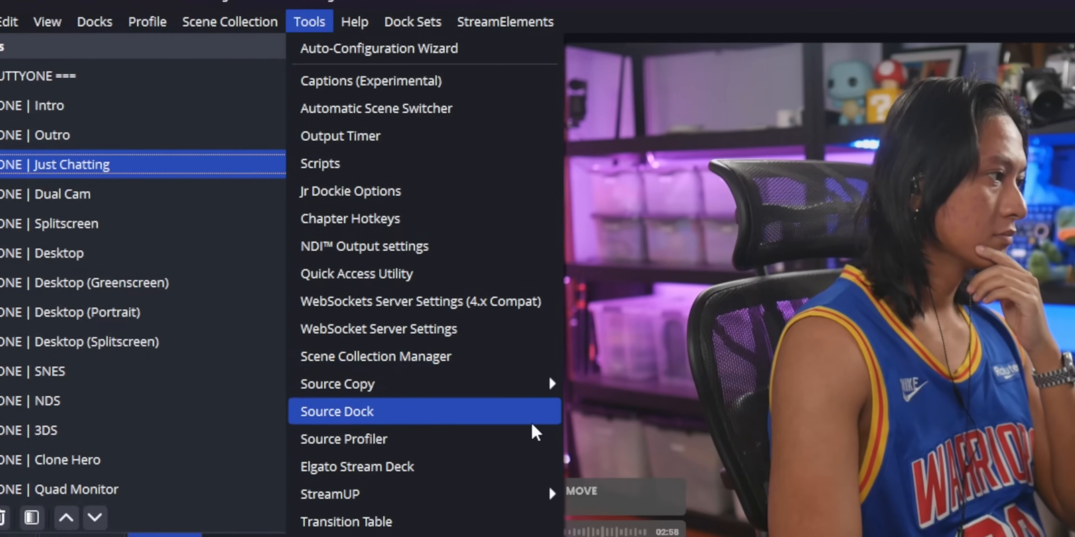
click(344, 439)
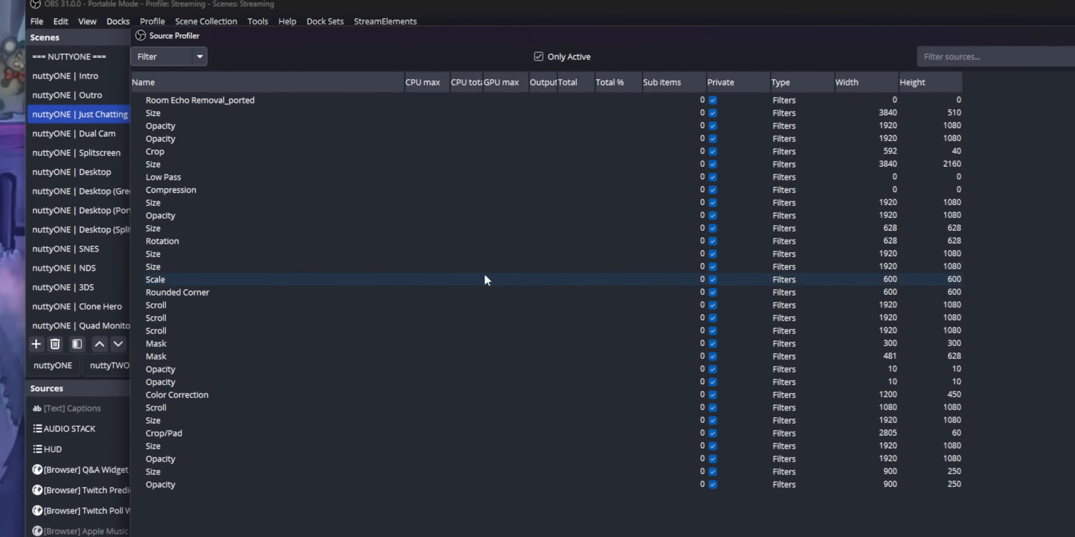
click(167, 56)
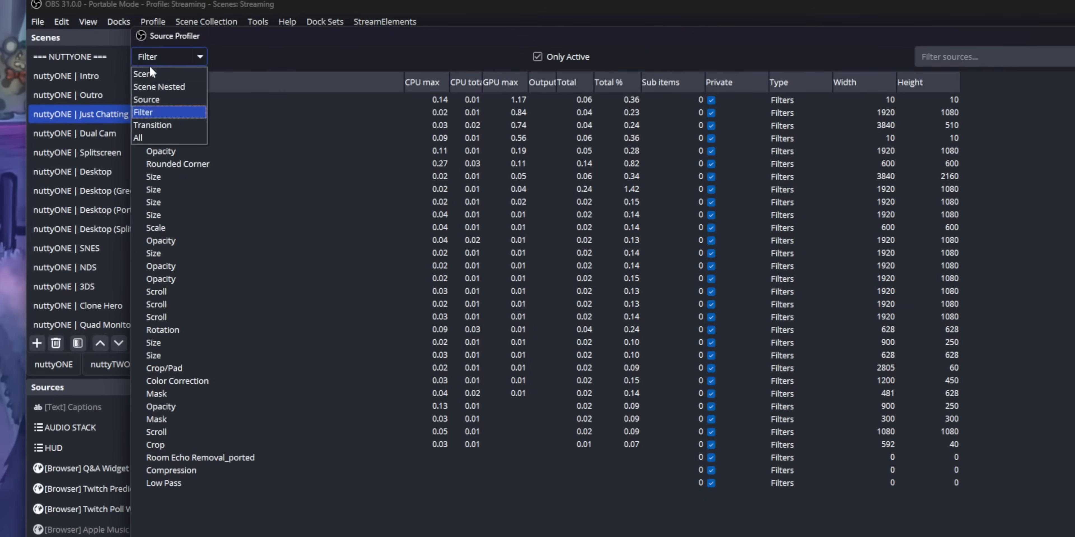
click(143, 74)
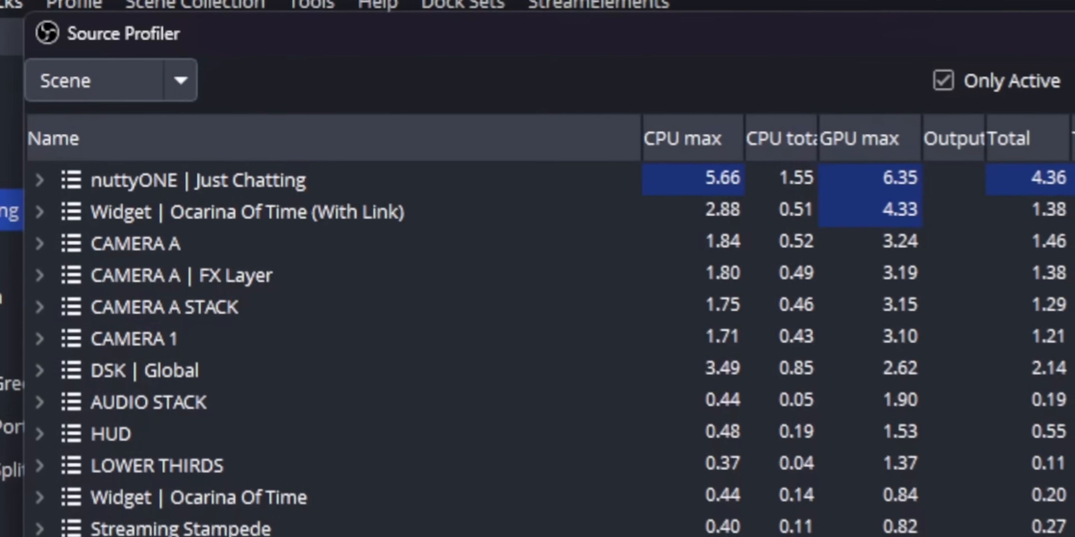
Step: Sort scenes by maximum GPU usage and expand the Ocarina Of Time scene's contents
click(867, 140)
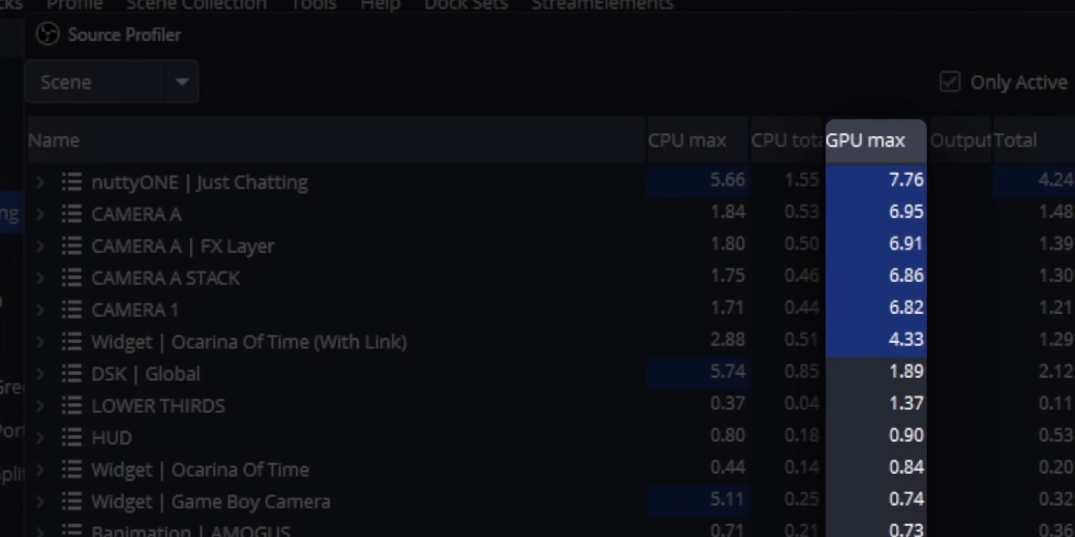
click(40, 341)
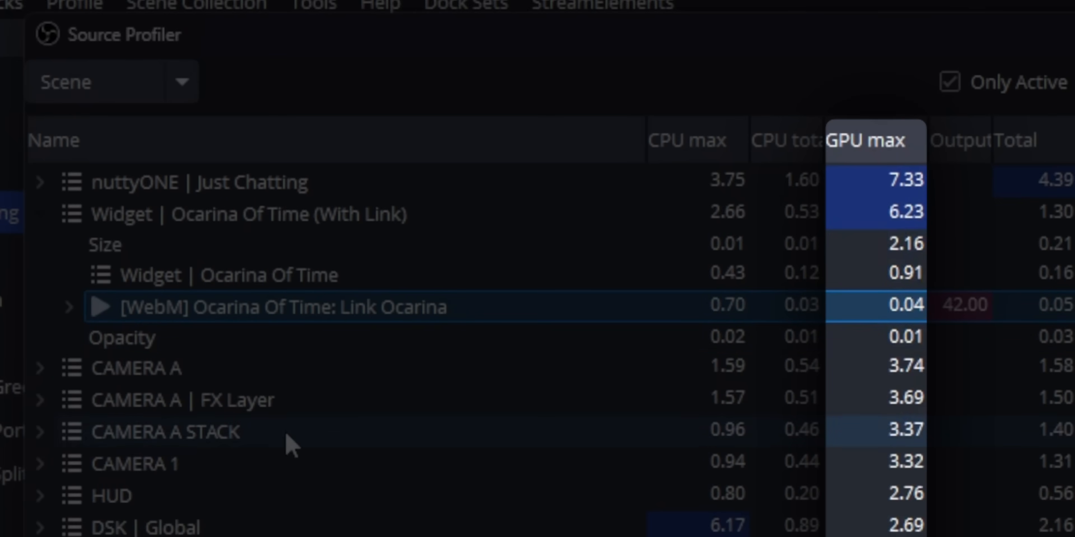
click(68, 306)
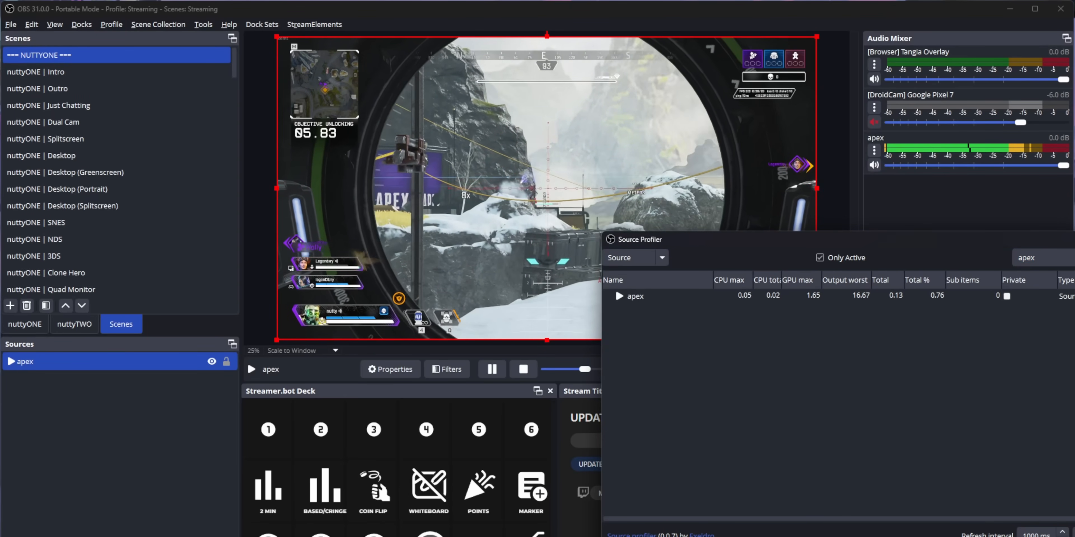
Step: Review the apex source's properties, then set Just Chatting's Composite Blur radius to 25.60
click(390, 369)
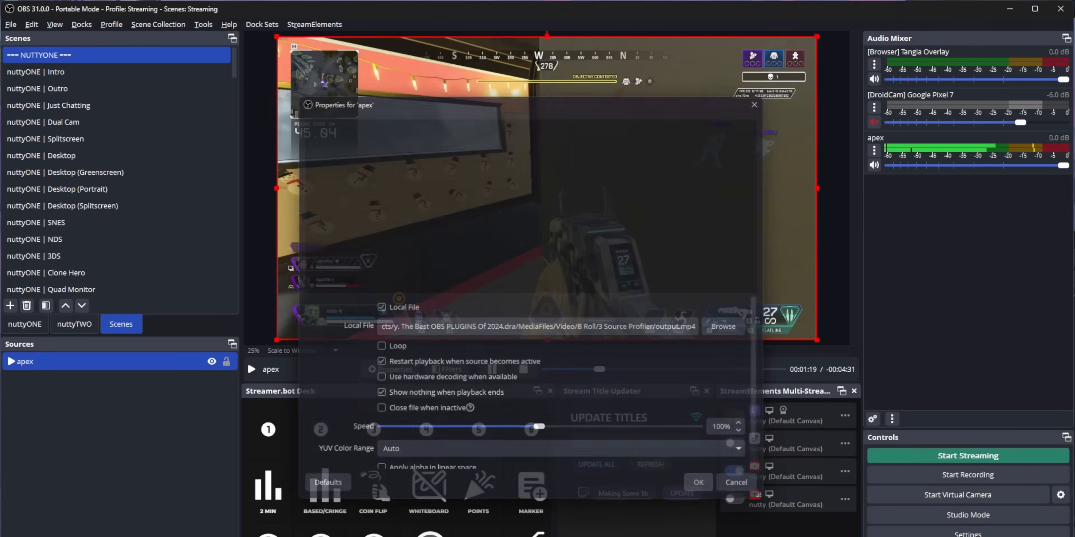
click(698, 483)
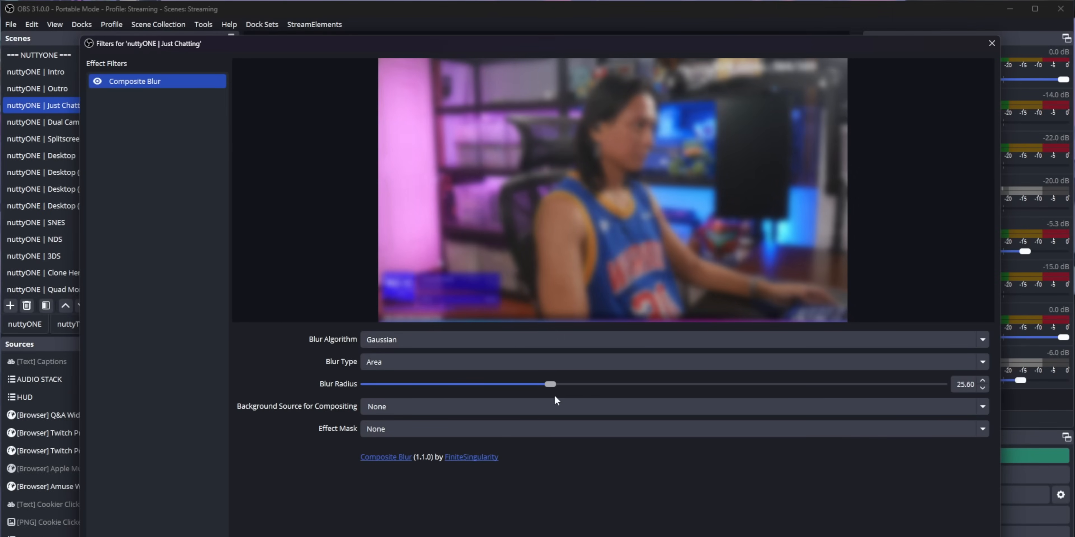
drag(552, 384, 943, 384)
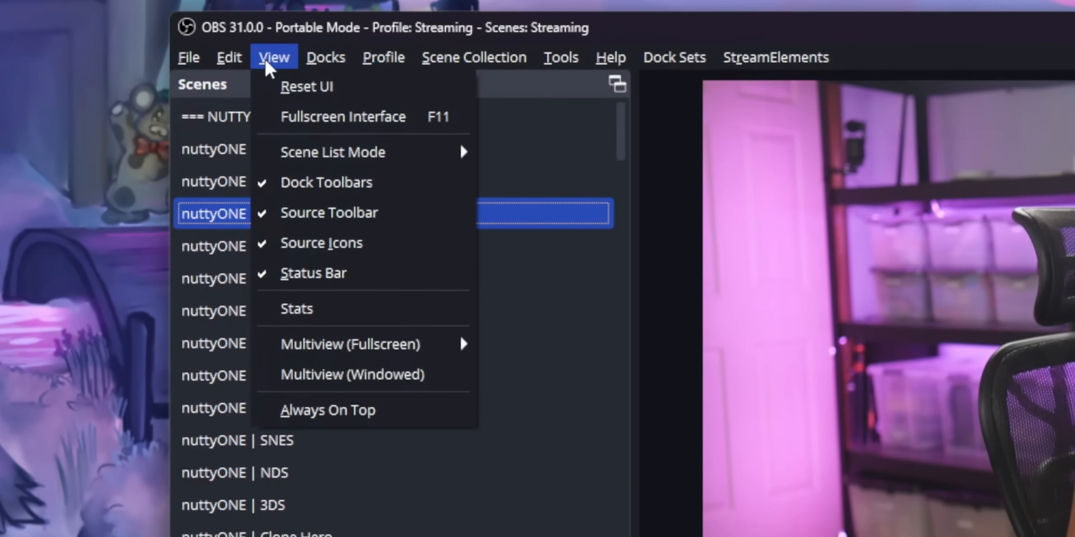
Step: Dismiss the View menu and move to the Aitum product page in the browser
click(296, 308)
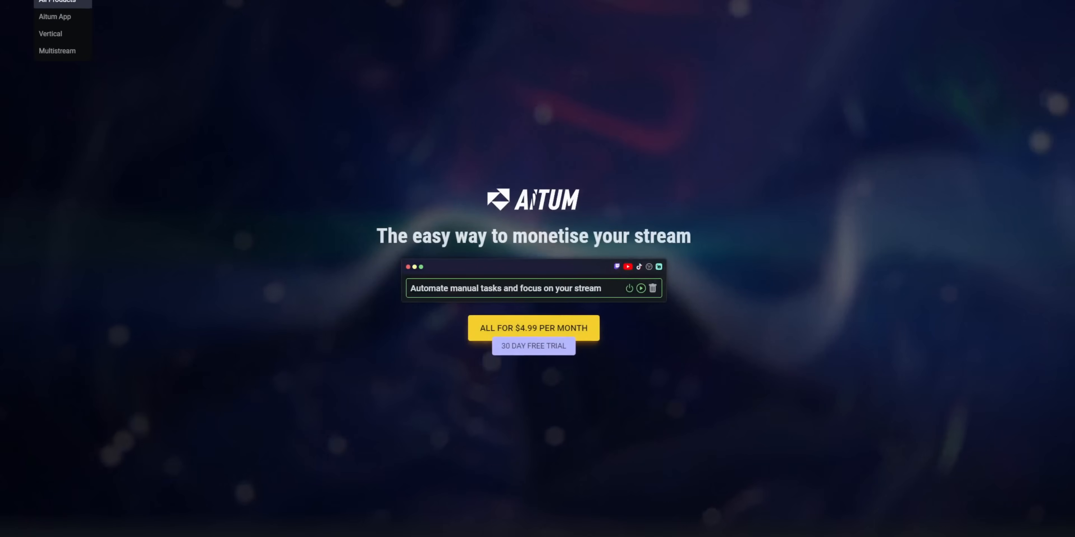
Step: Leave the browser for OBS's Aitum Multistream settings showing the YouTube output on the main canvas
click(57, 51)
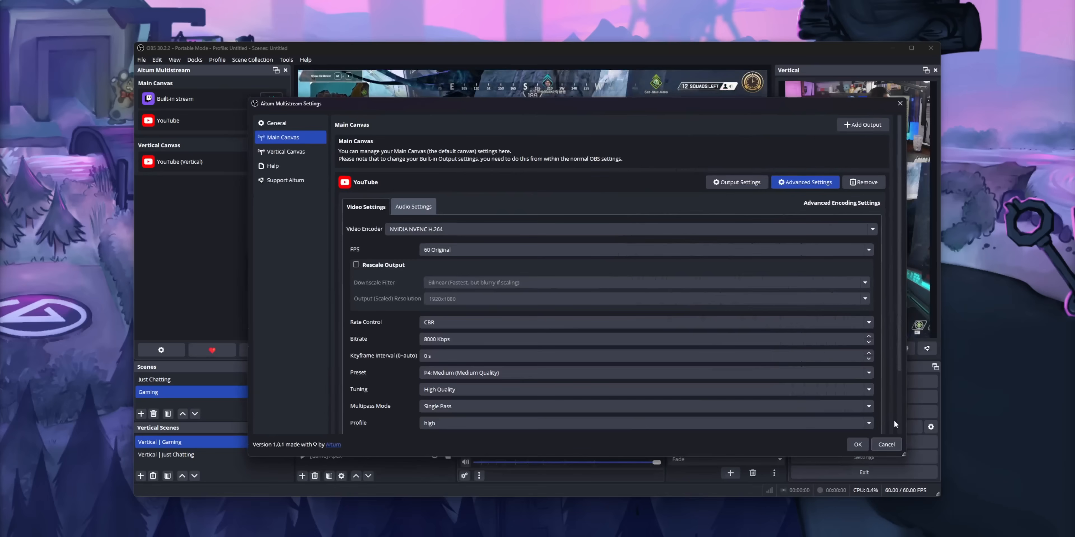
Step: Review the YouTube output's audio settings and its Audio Track selection
click(413, 207)
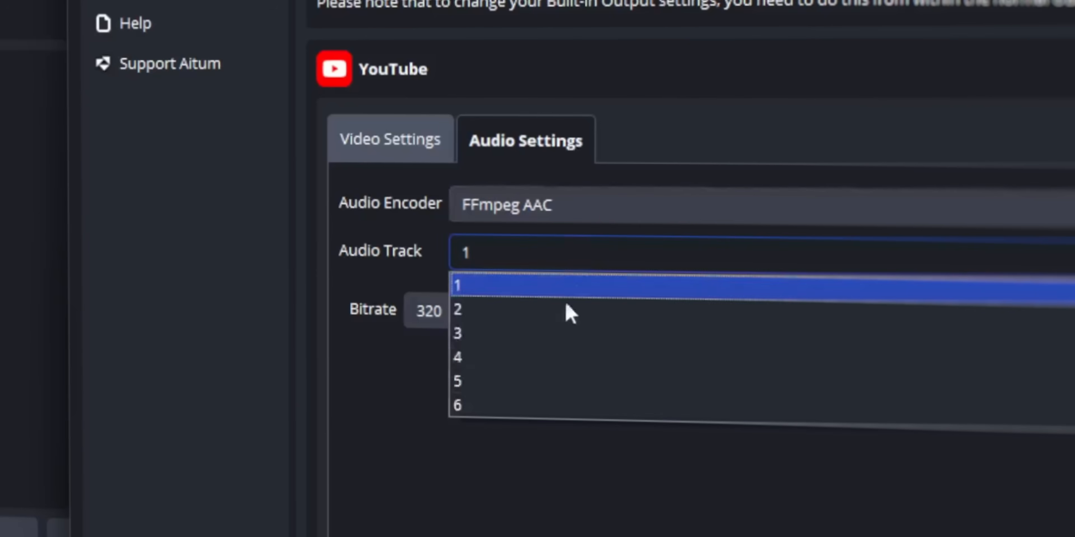
click(457, 309)
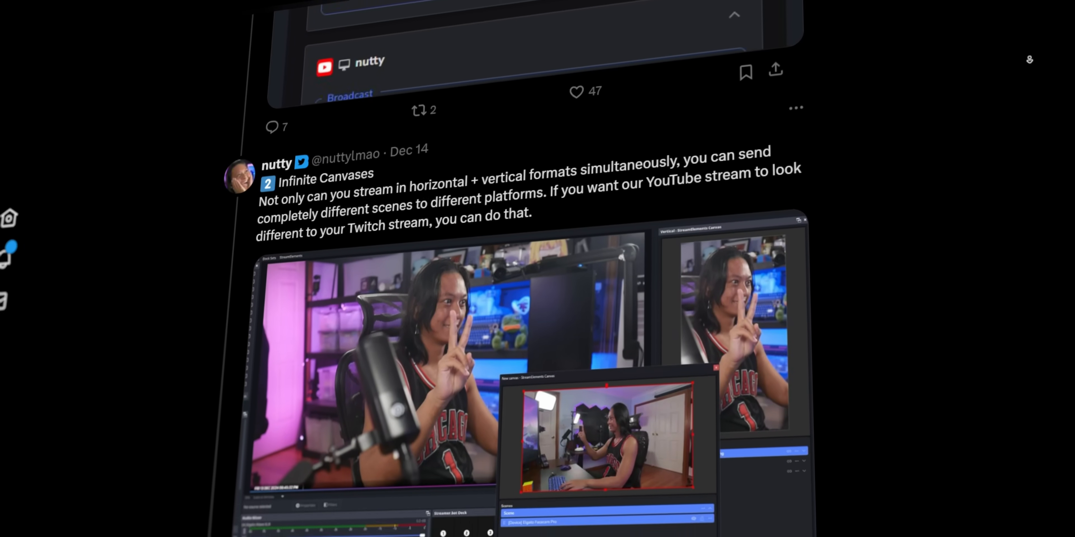
Step: Scroll the X thread down to the built-in multichat post
scroll(down, 3)
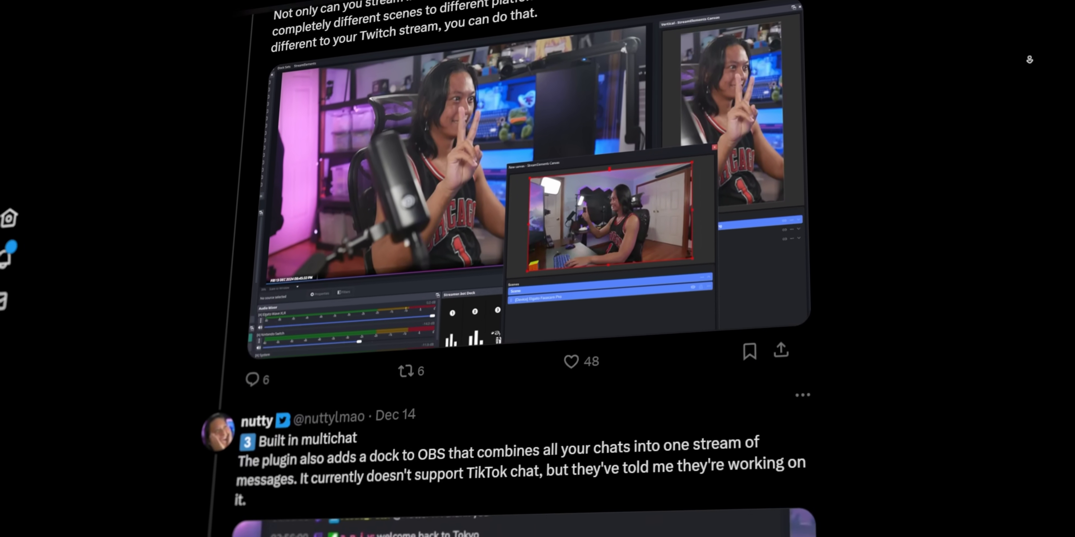
scroll(down, 3)
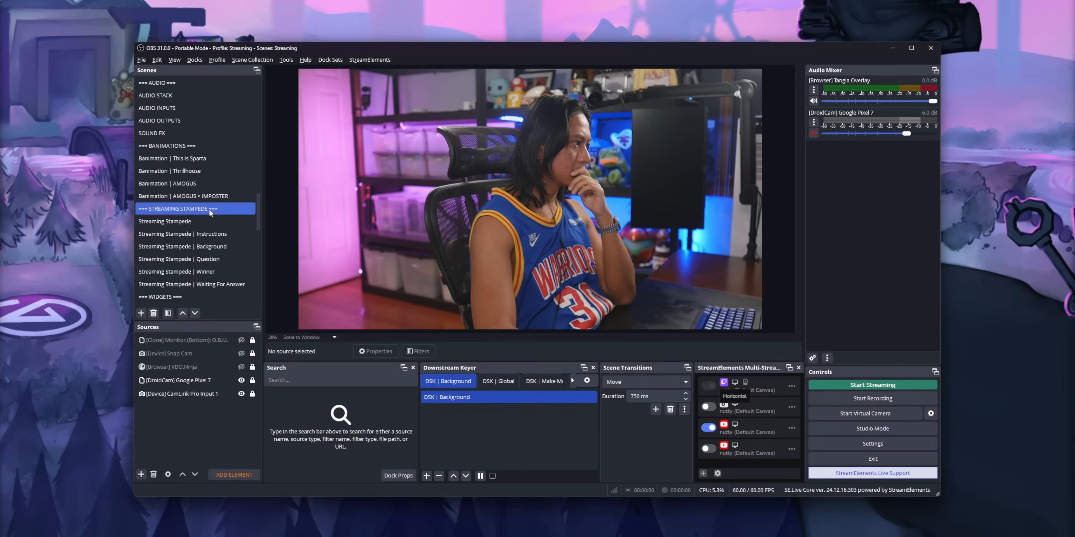
Step: Scroll the Scenes list down to the subscene and downstream keyer groups and back up
scroll(down, 3)
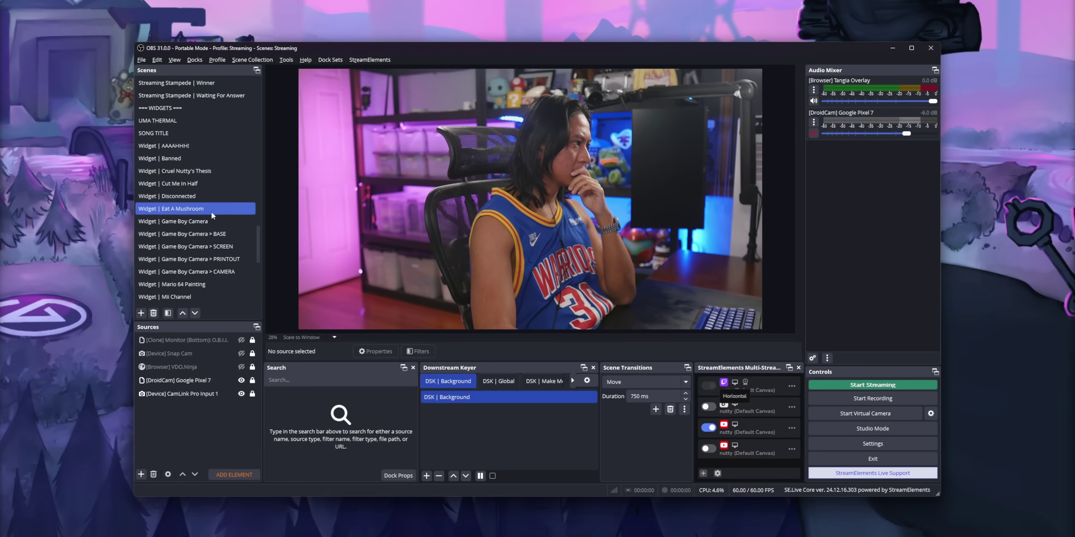
scroll(down, 3)
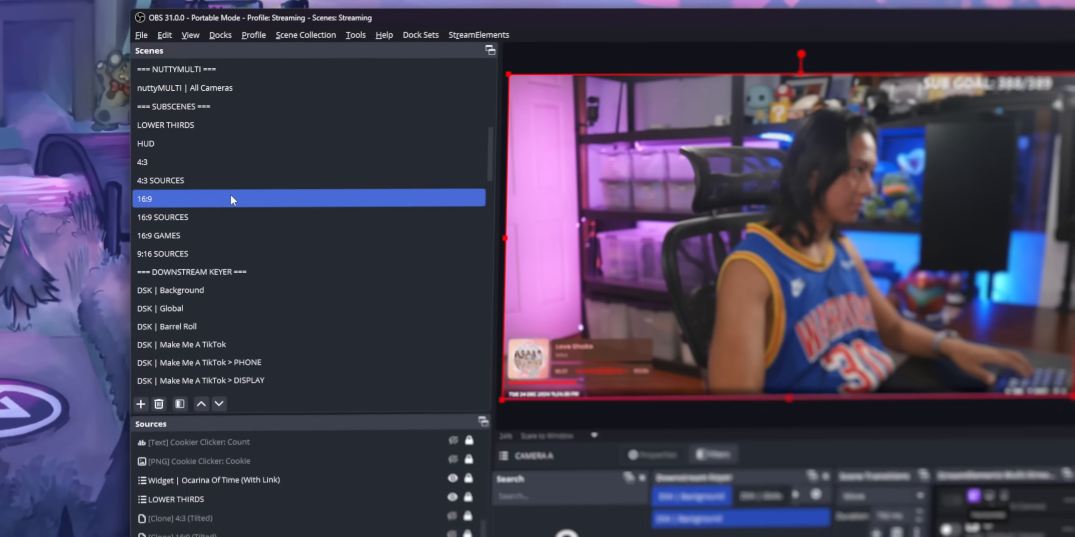
scroll(up, 3)
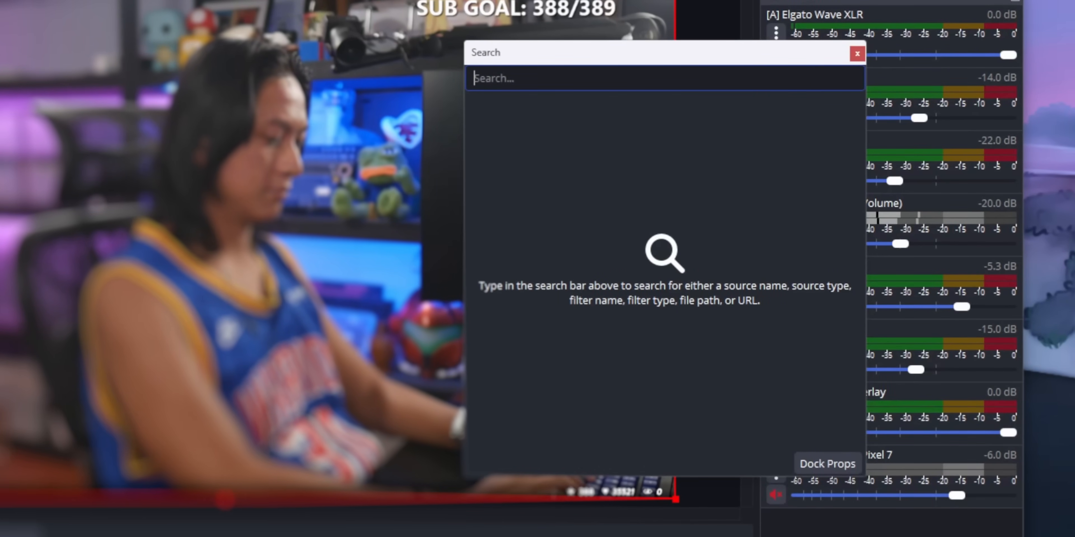
Step: Search the dock for 'camlink' and view CamLink Pro Input 1's filters
text(camlink)
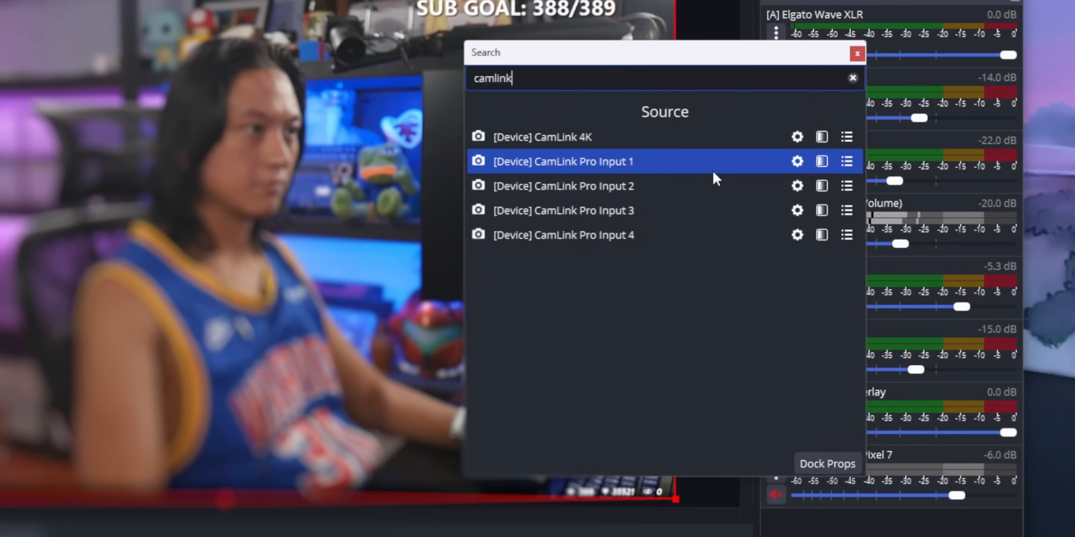
click(821, 161)
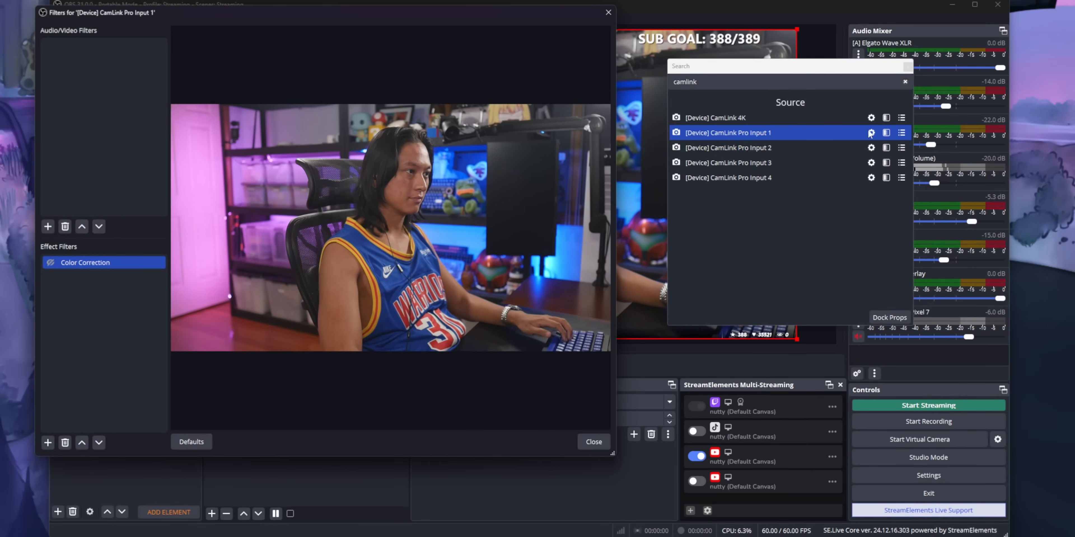
mouse_move(827, 108)
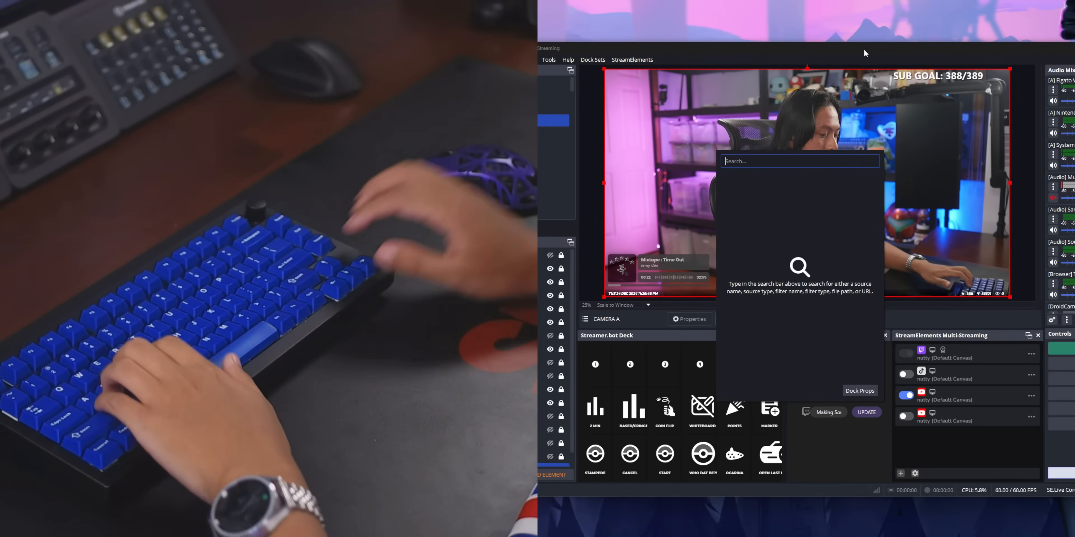
Step: Search again, reposition the floating Search window and bring up a result's context options
text(camlink)
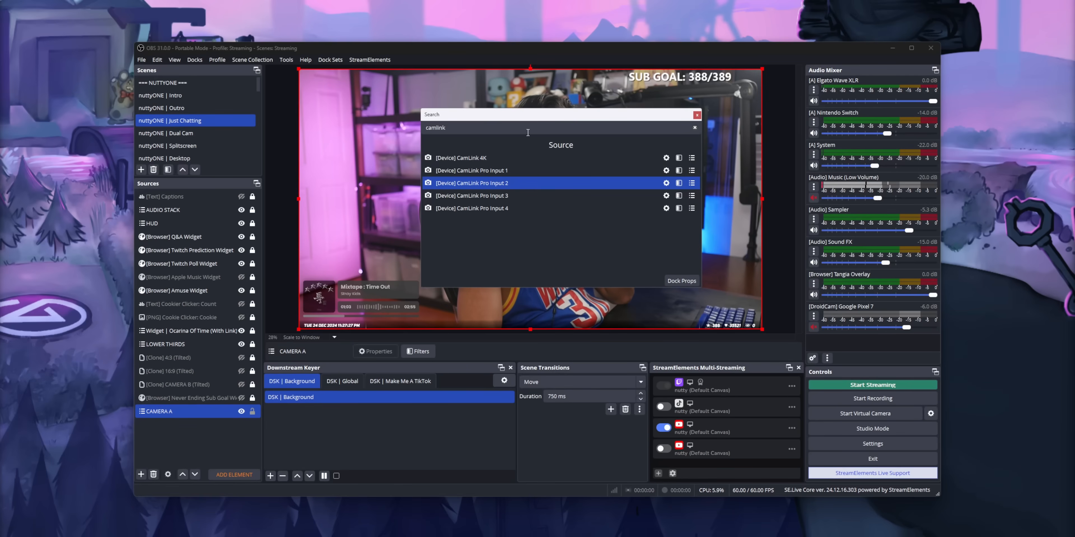
drag(560, 115, 425, 415)
text(ndi)
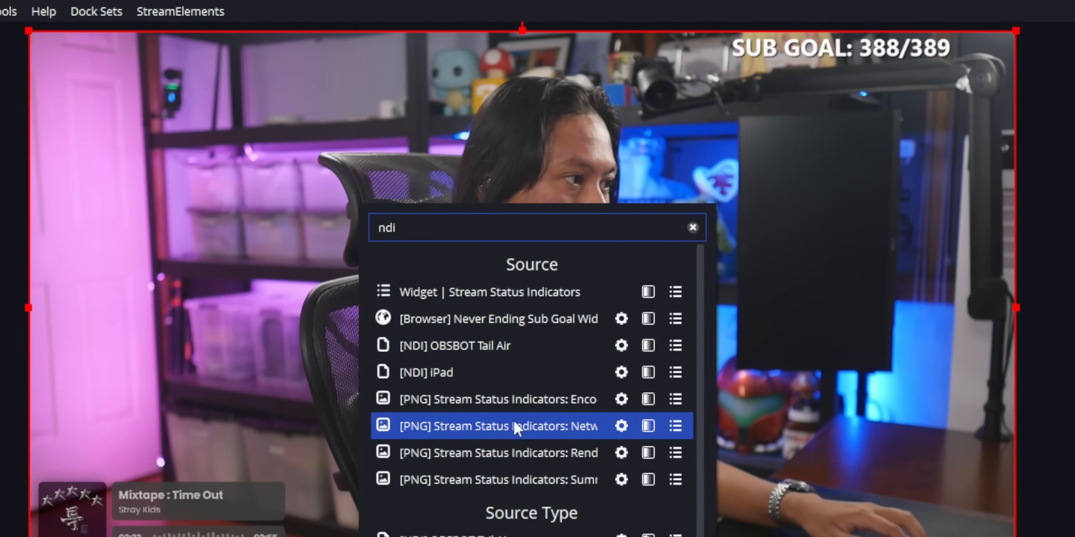
right_click(455, 346)
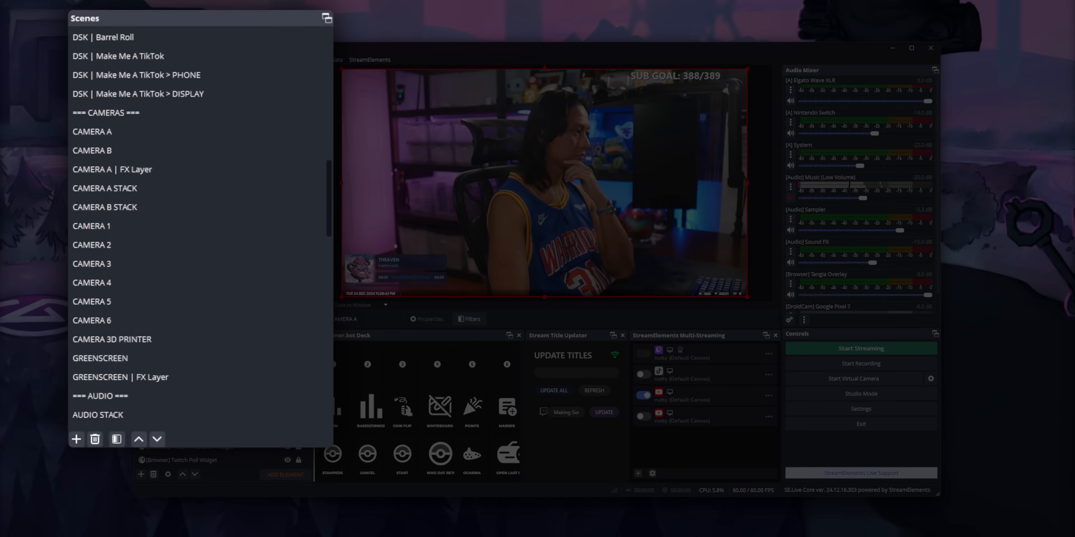
scroll(up, 3)
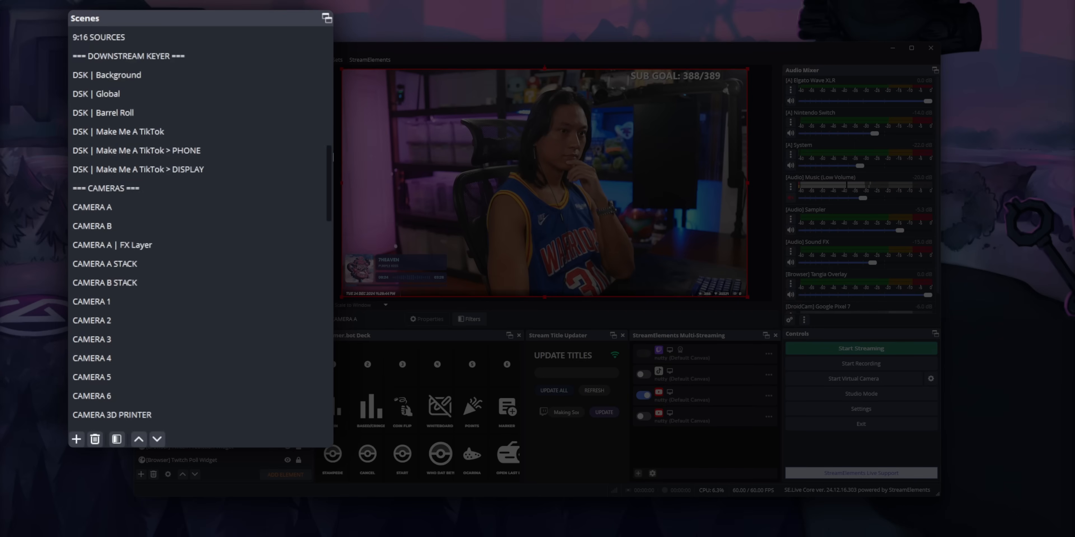
scroll(down, 3)
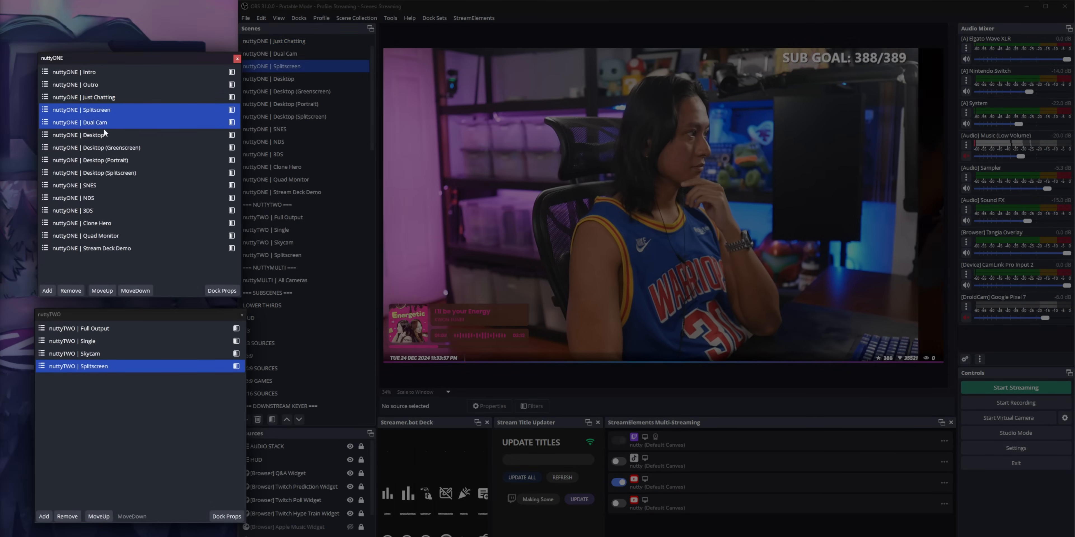
Step: Switch among nuttyONE's Dual Cam, Desktop and Just Chatting scenes, then tab nuttyTWO's dock with nuttyONE
click(79, 122)
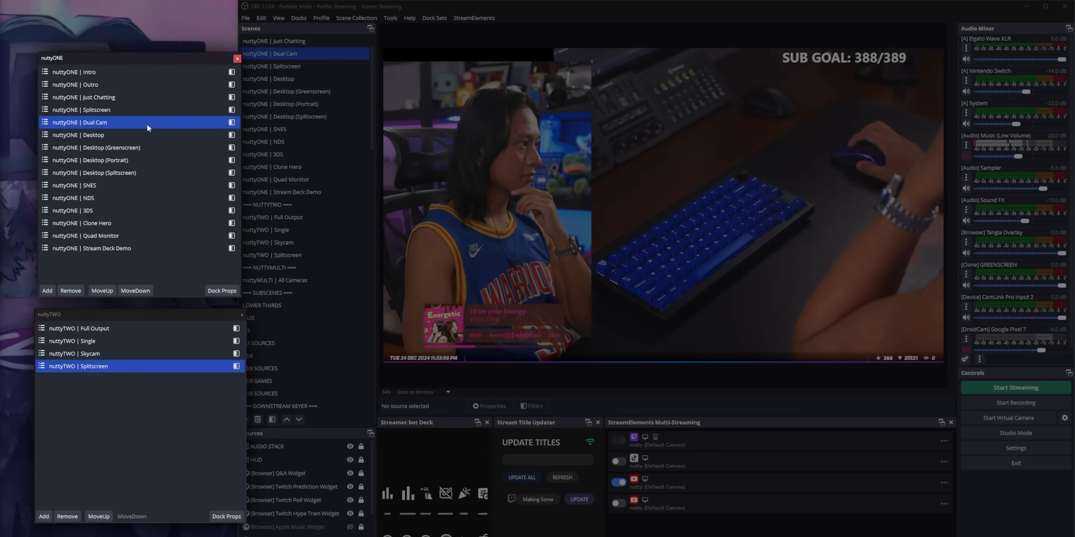
click(77, 134)
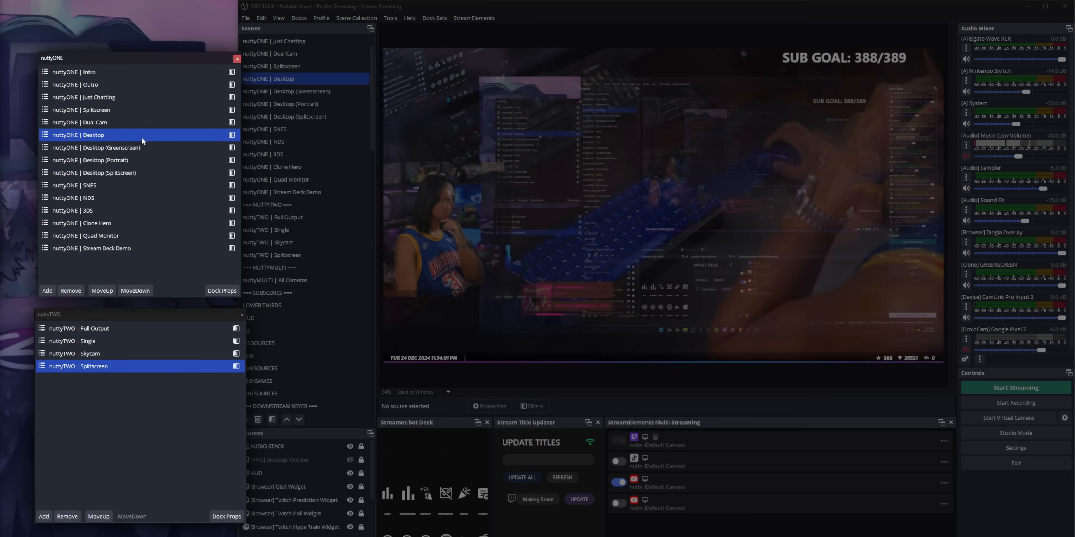
click(74, 353)
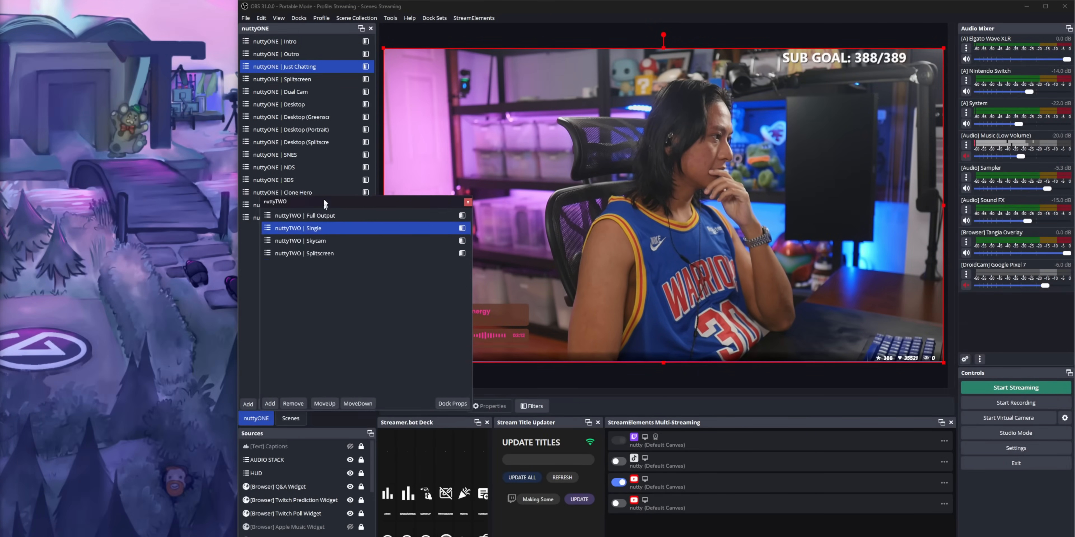
click(292, 419)
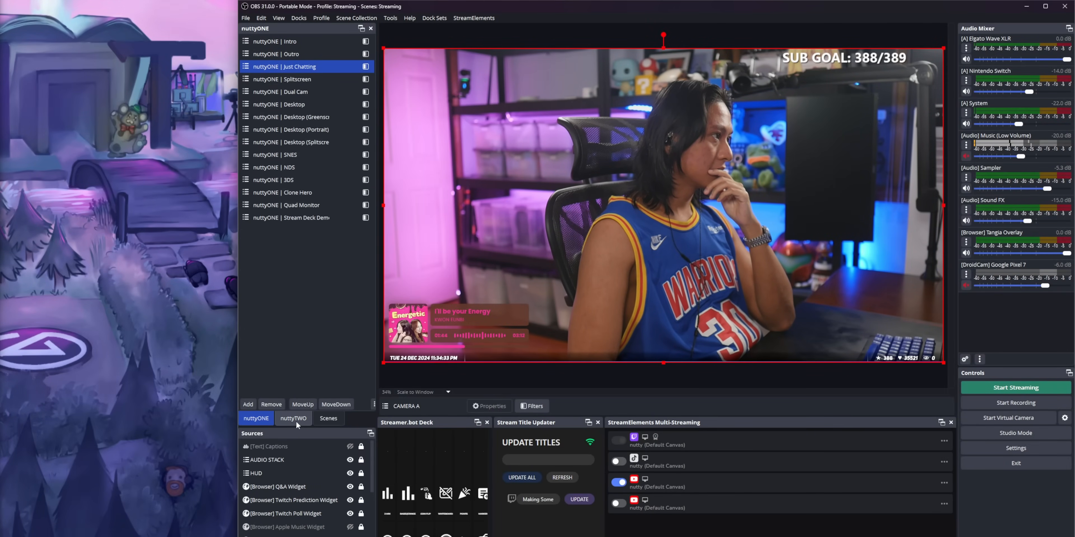
mouse_move(295, 425)
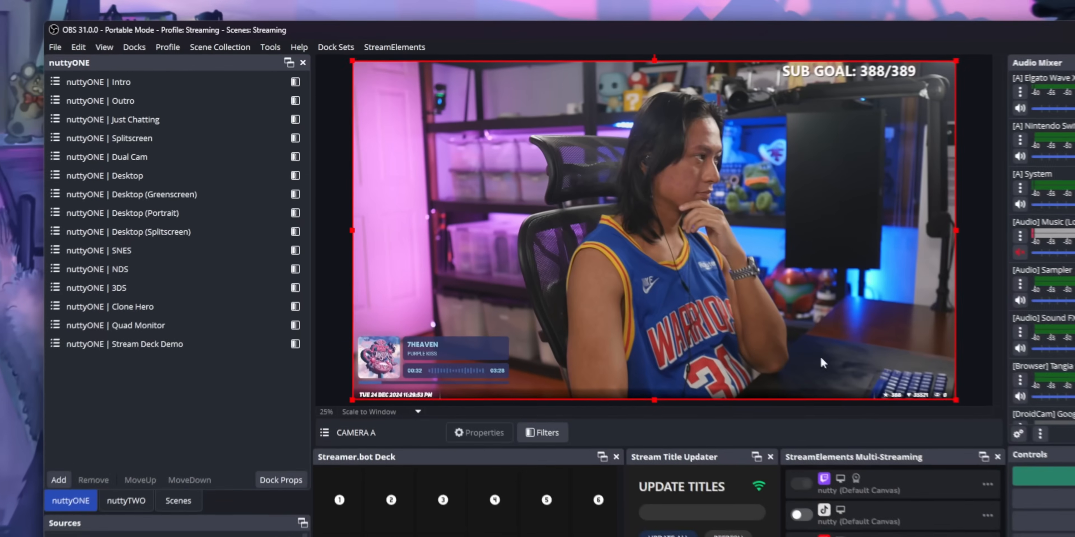
Step: Switch to the nuttyONE | Splitscreen scene, then bring up the nuttyTWO scene group
click(110, 138)
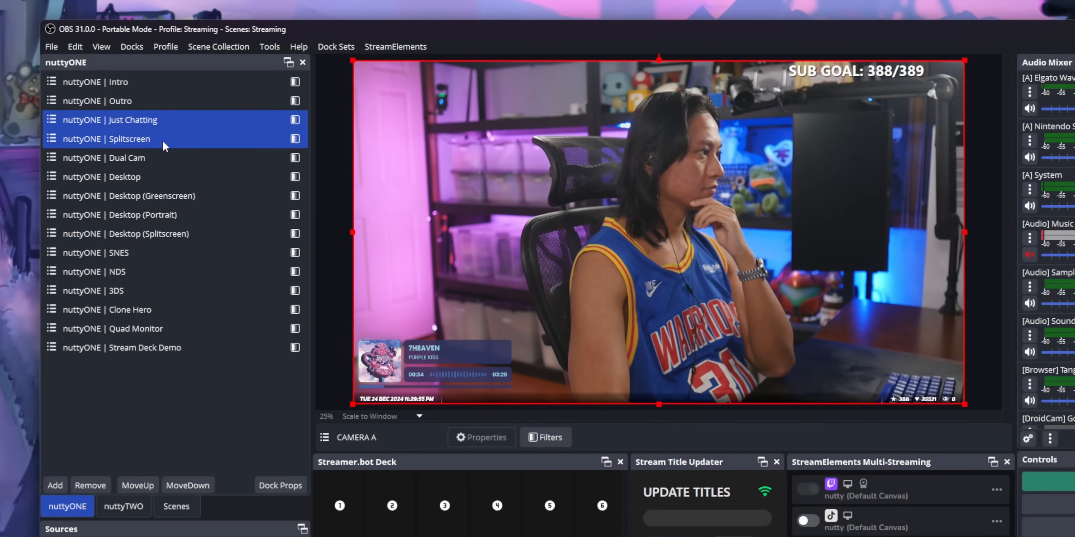
click(106, 139)
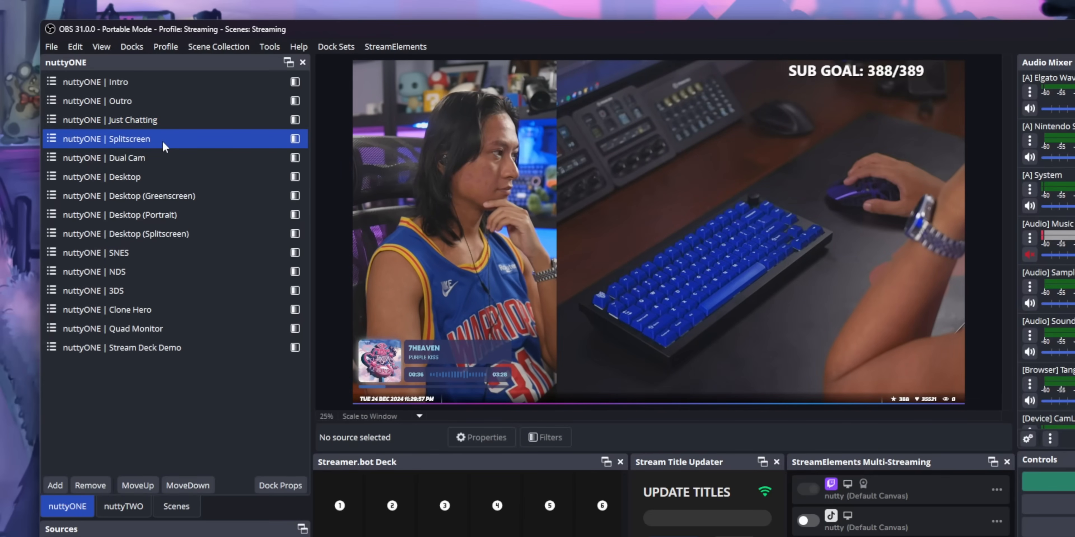
click(123, 506)
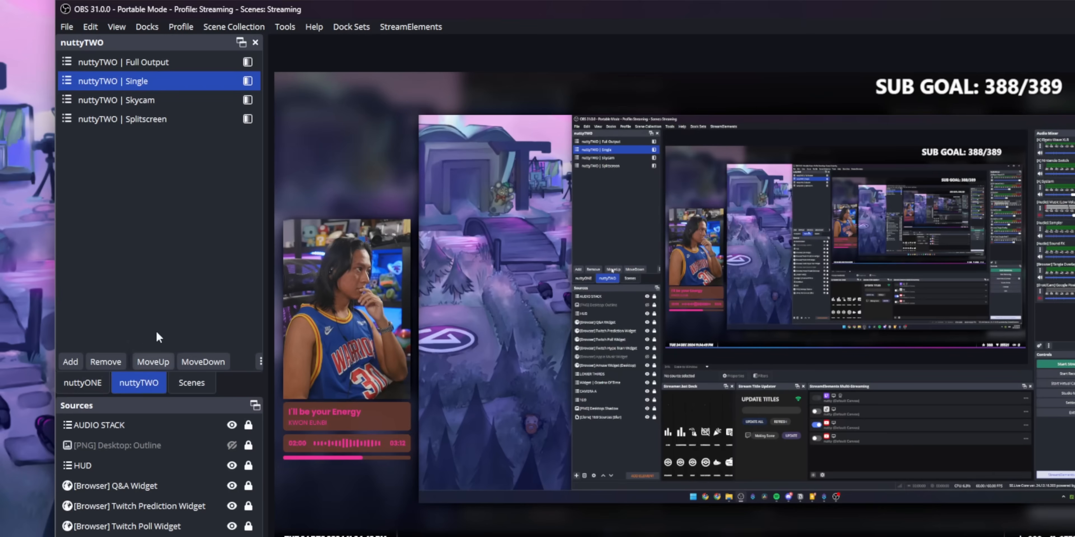
Step: Switch to the nuttyTWO | Single scene and then the nuttyTWO | Skycam scene
click(116, 100)
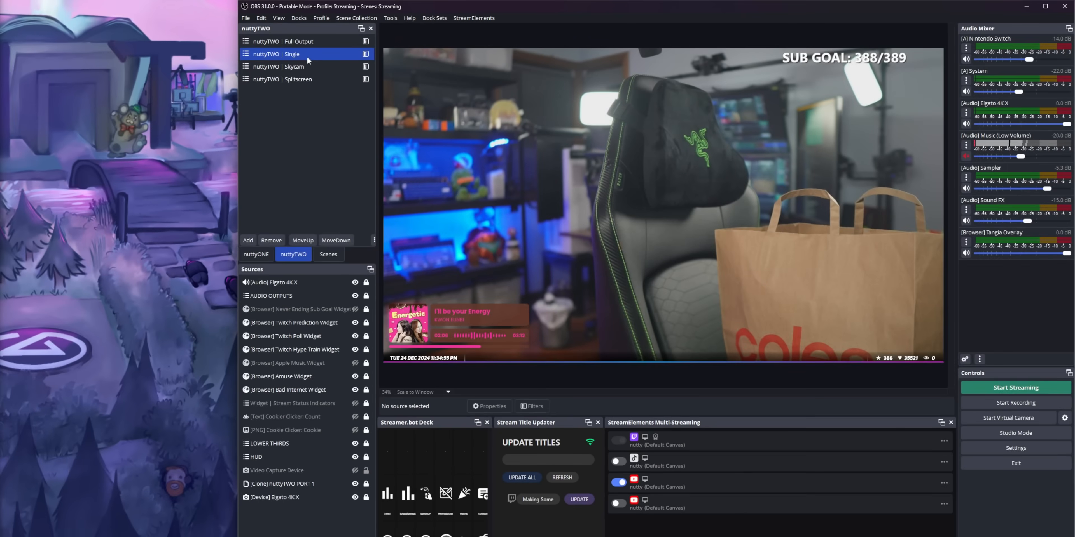
click(277, 66)
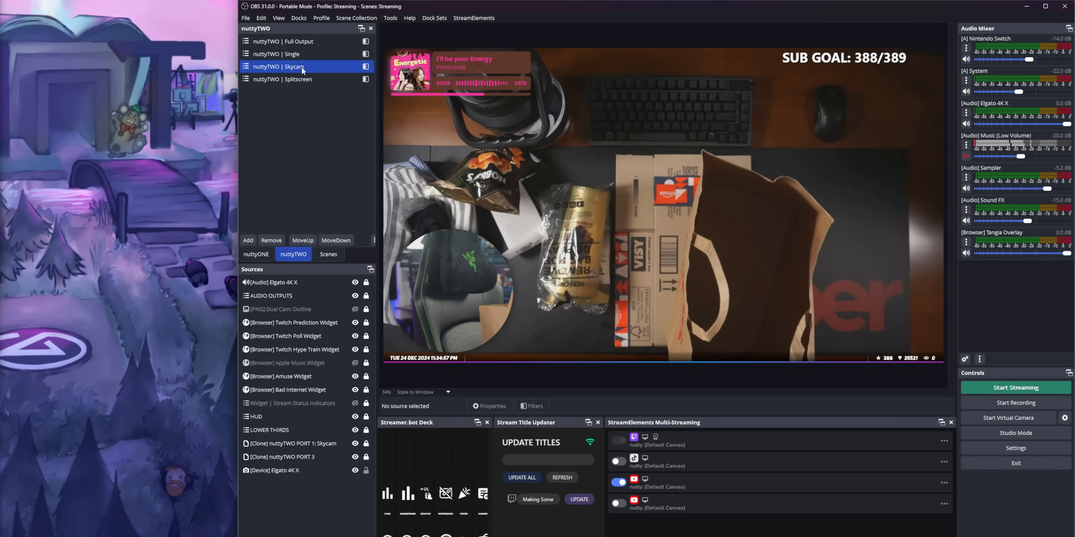
click(281, 79)
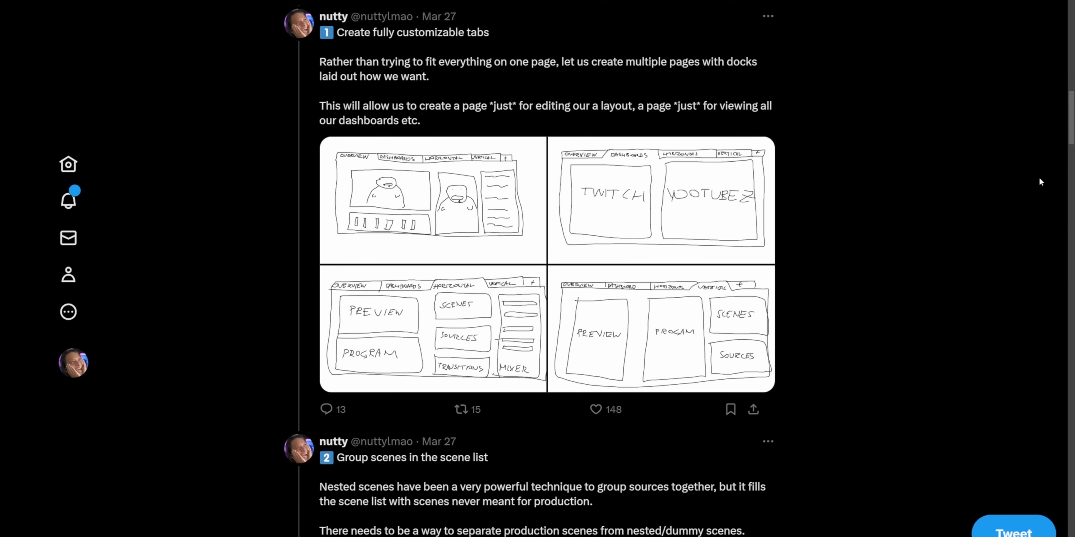
Step: Enlarge the tweet's first dock-tab sketch and step through the next three sketches
click(431, 201)
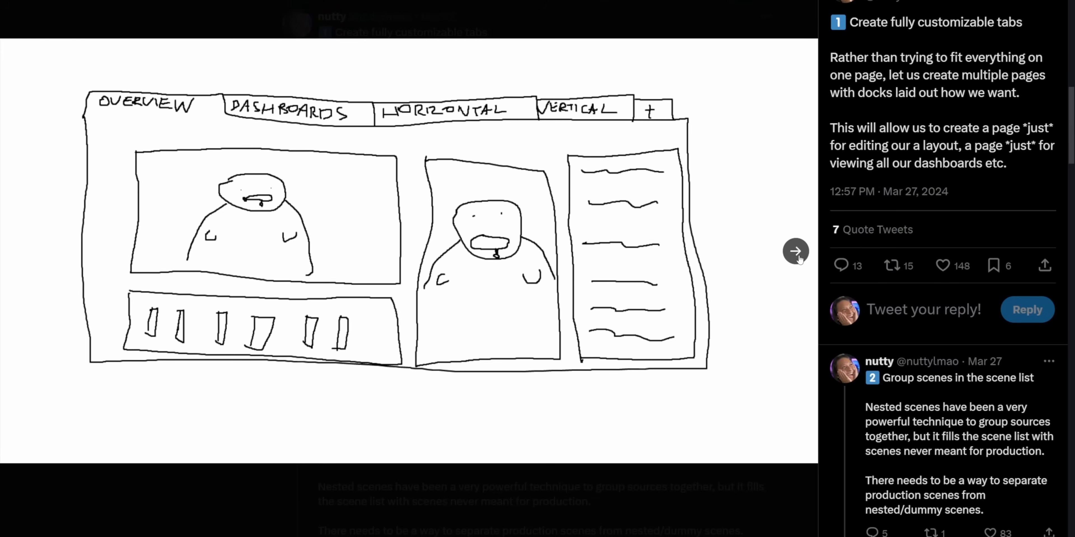
click(795, 250)
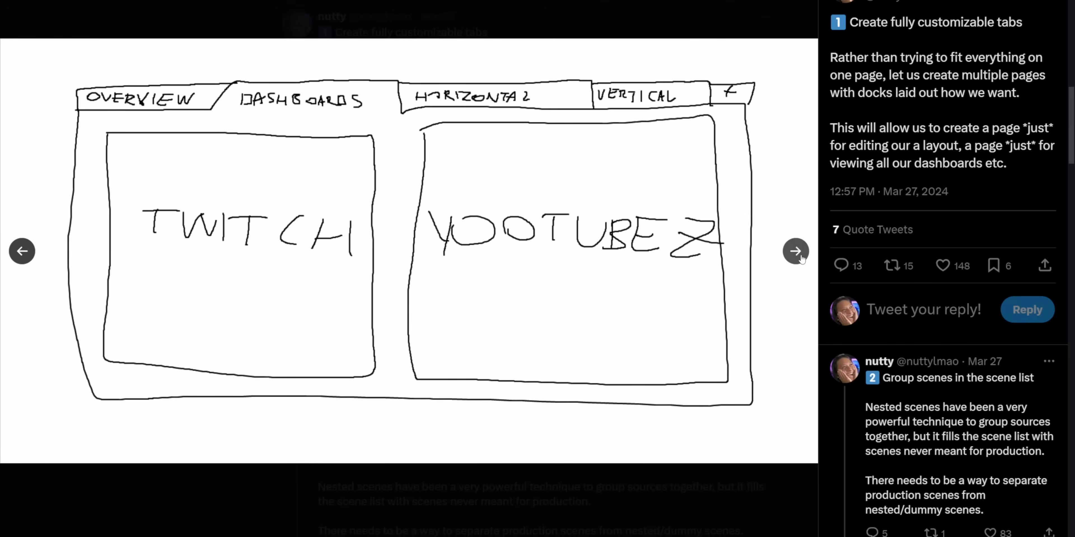
click(795, 251)
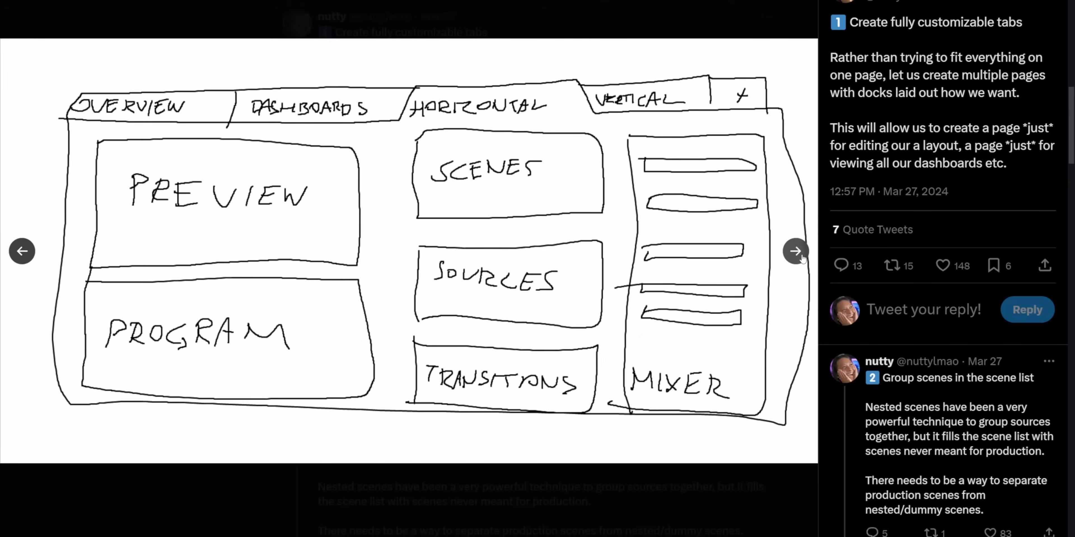
click(795, 251)
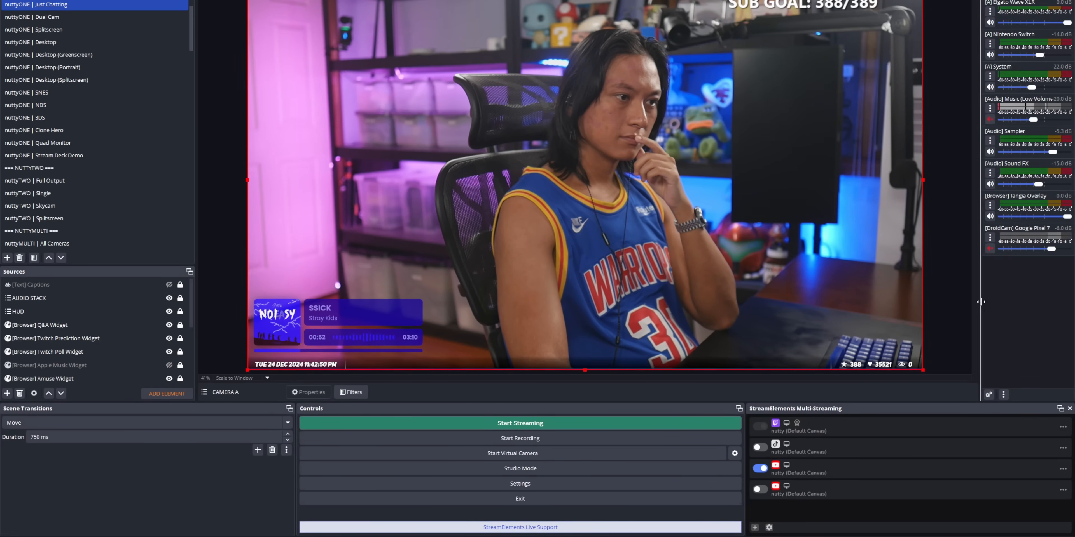
Step: From the Dock Sets menu, switch to the vertical editing dock layout
click(196, 14)
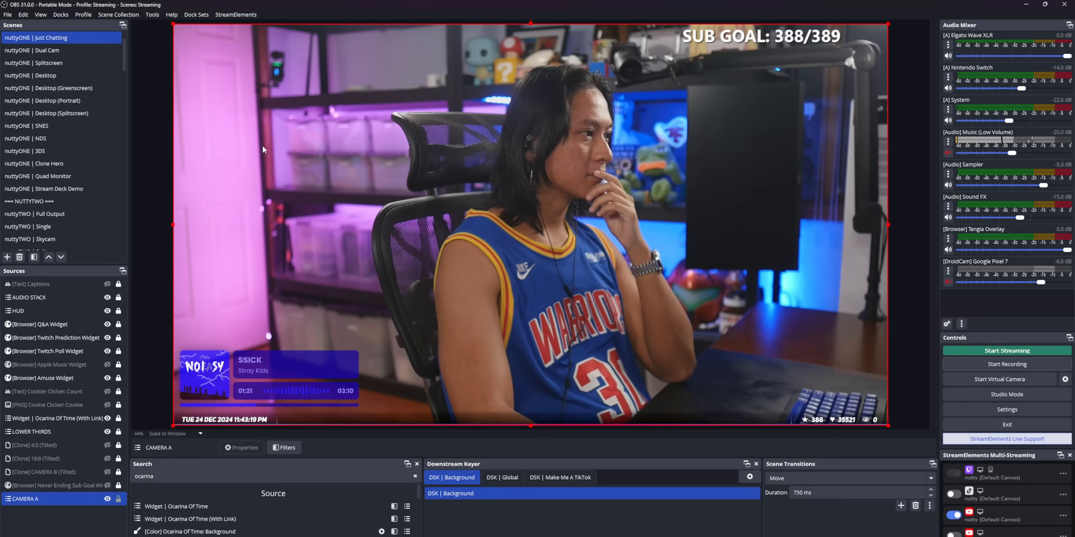
click(196, 14)
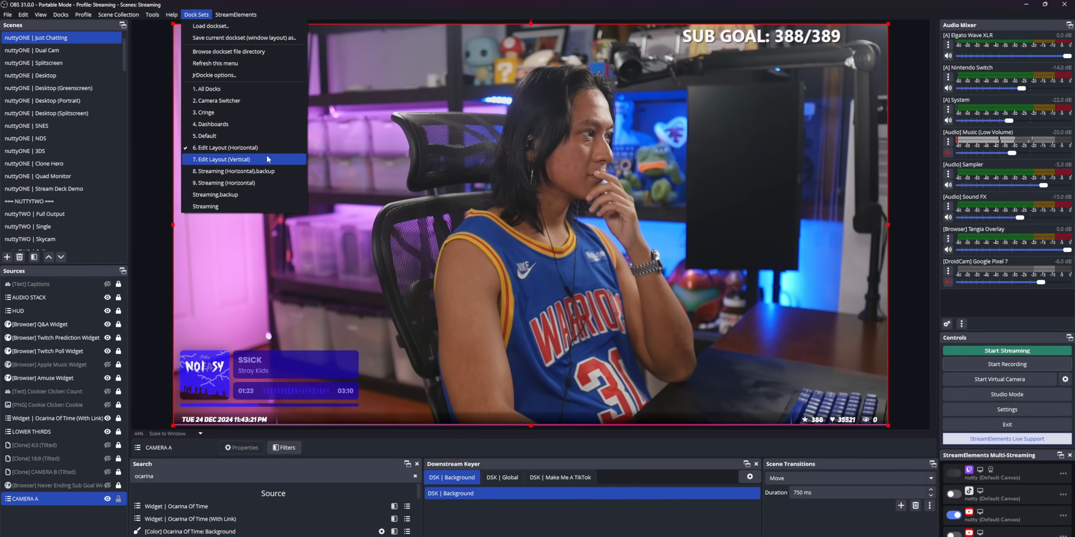
click(220, 158)
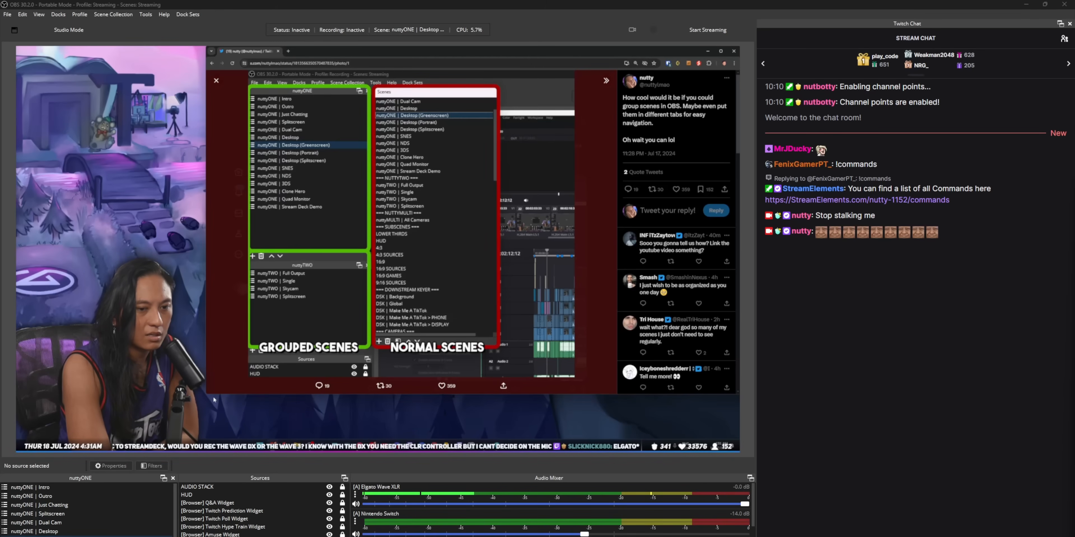
Step: Switch to another saved dock set from the Dock Sets menu
click(187, 14)
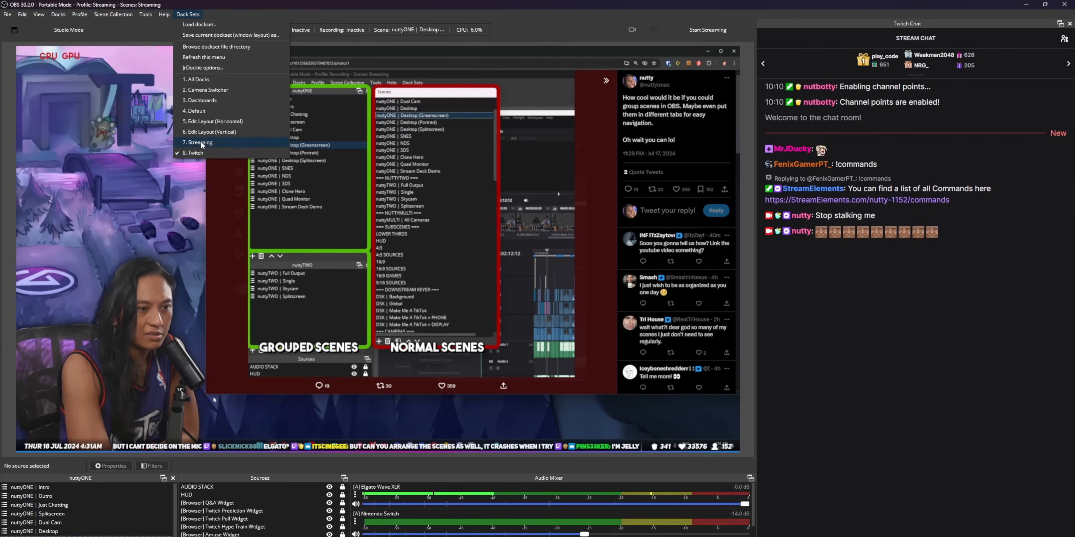
click(199, 143)
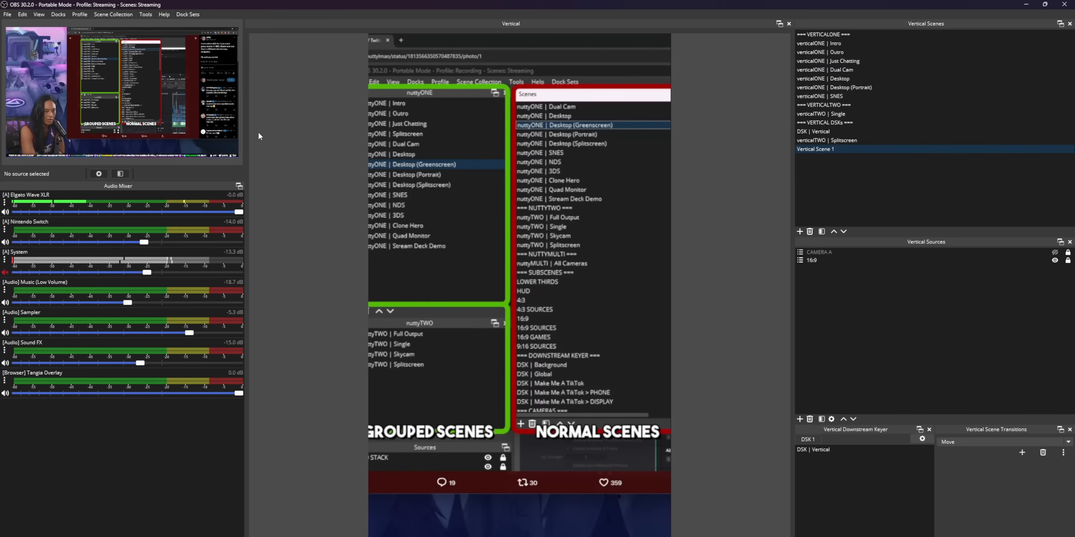
click(188, 14)
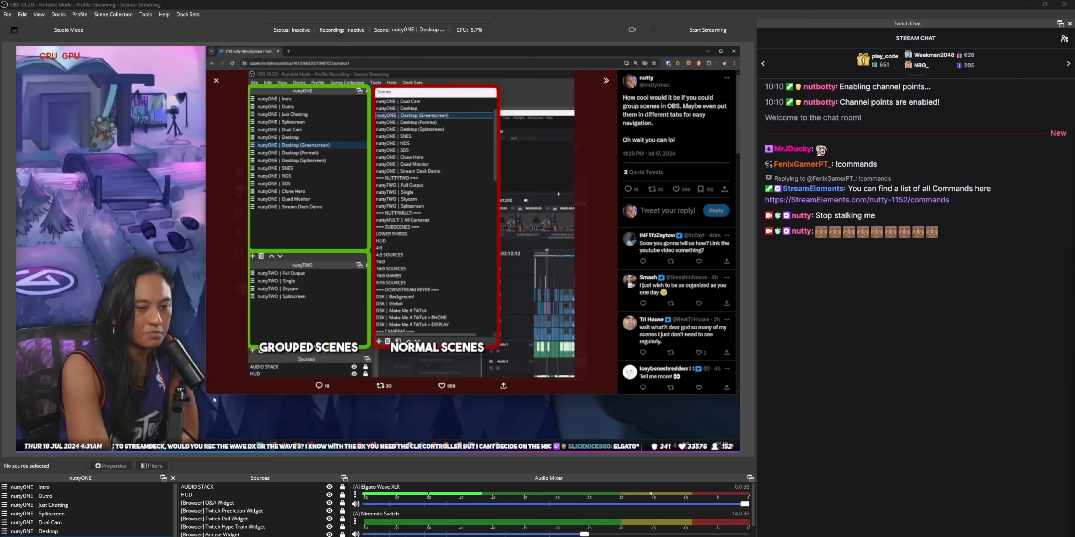
Step: Switch to the Streaming dock set, then to the vertical canvas editing dock set
click(187, 14)
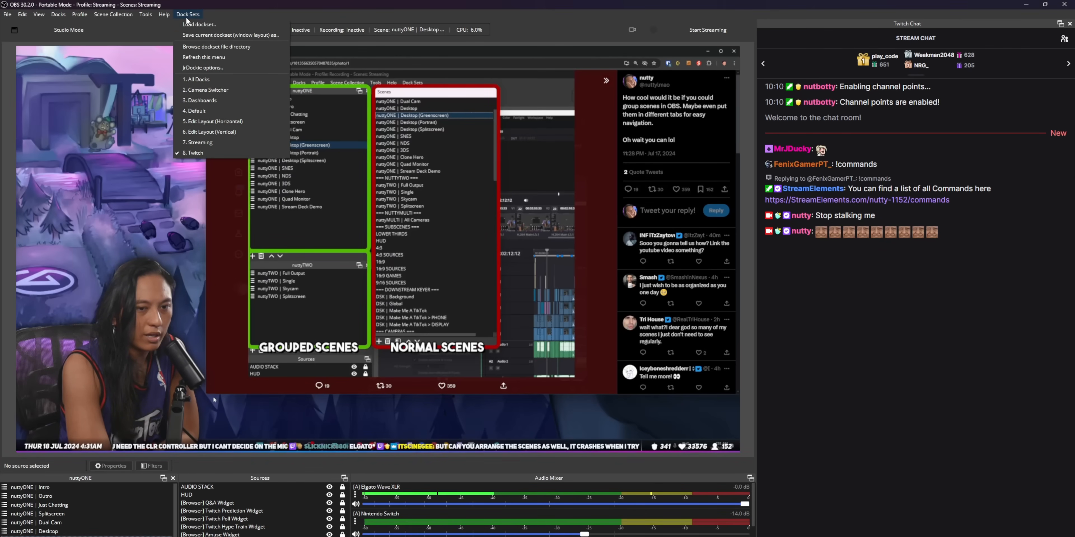
click(200, 143)
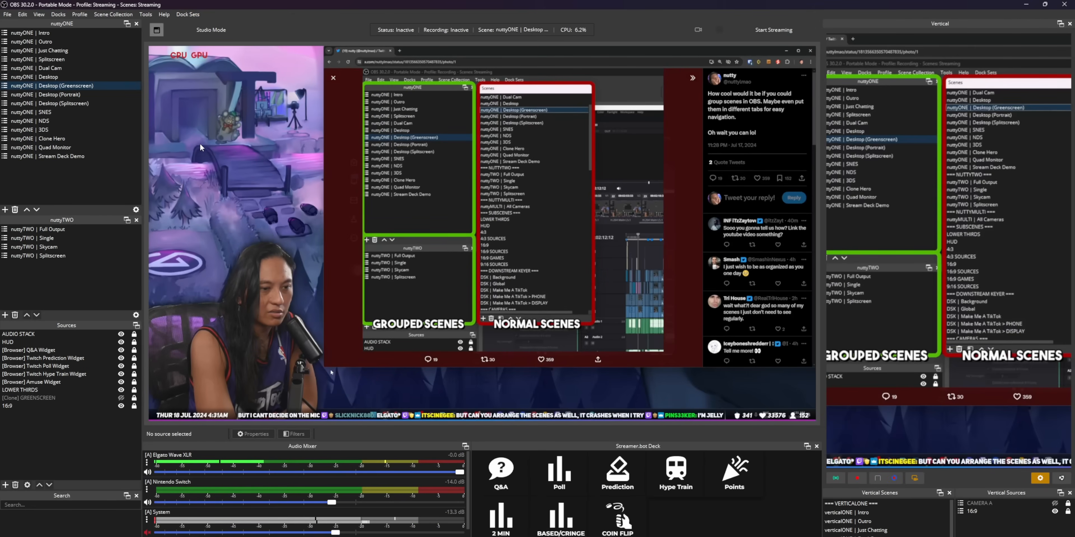
click(187, 14)
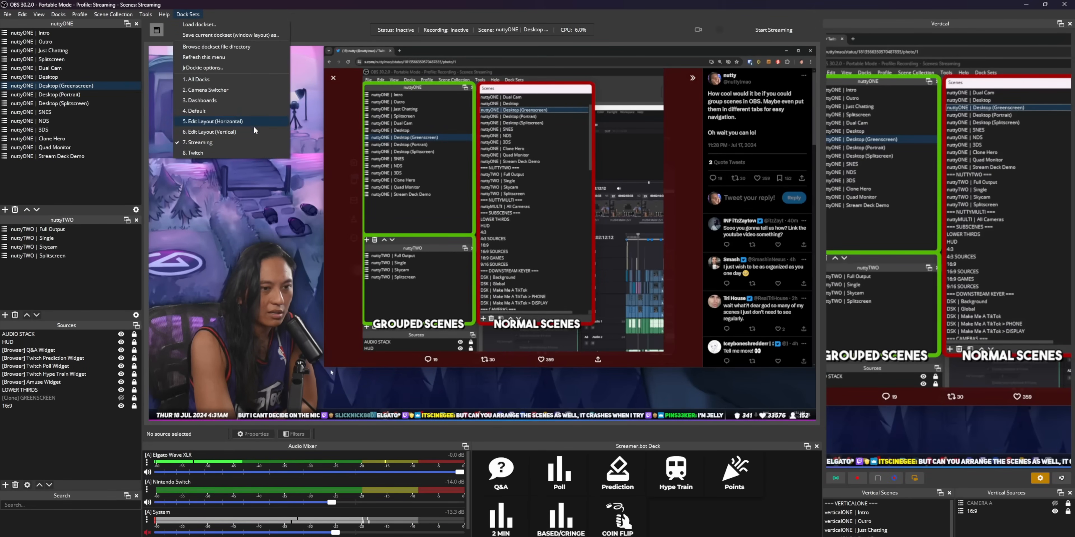
click(209, 132)
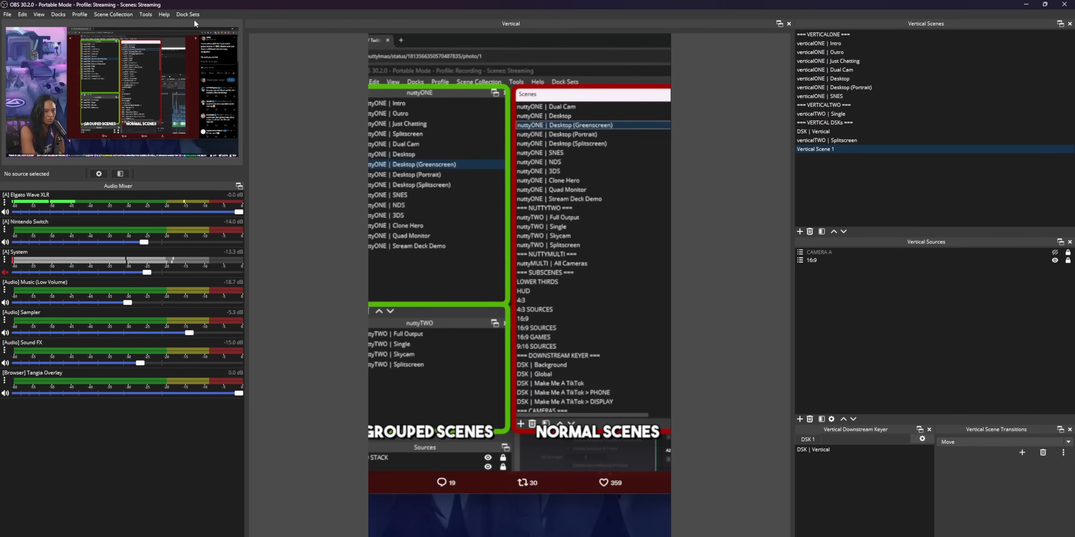